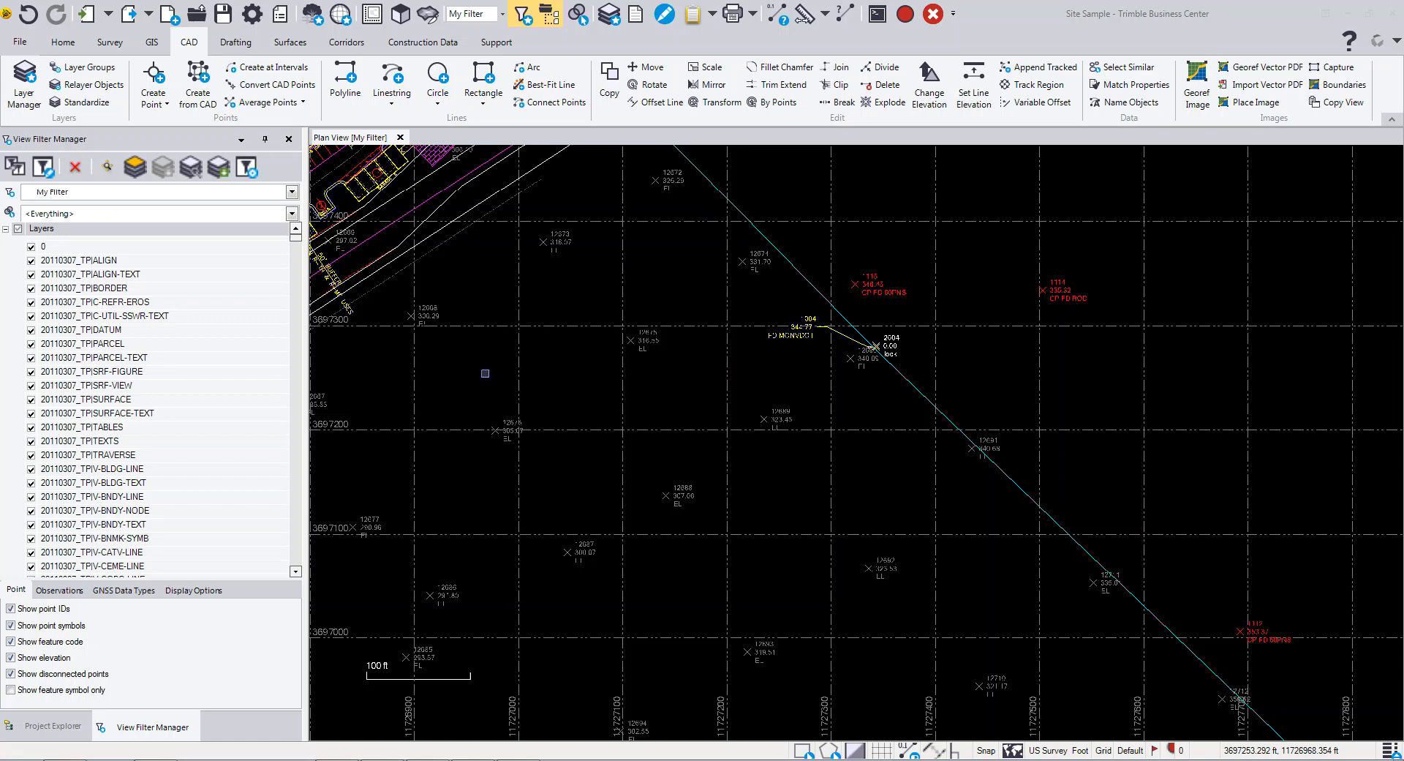
{"action": "mouse_move", "coordinate": [549, 384]}
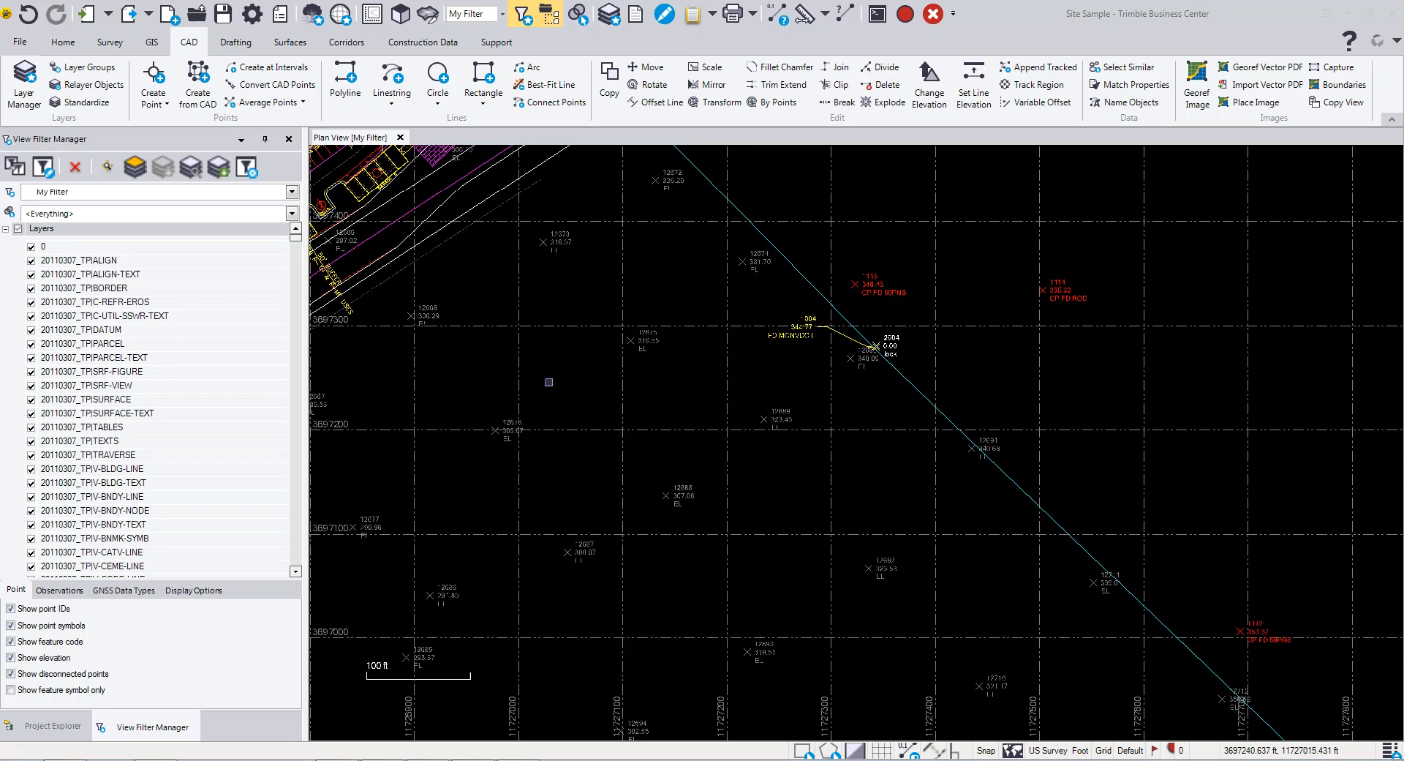
{"action": "mouse_move", "coordinate": [562, 380]}
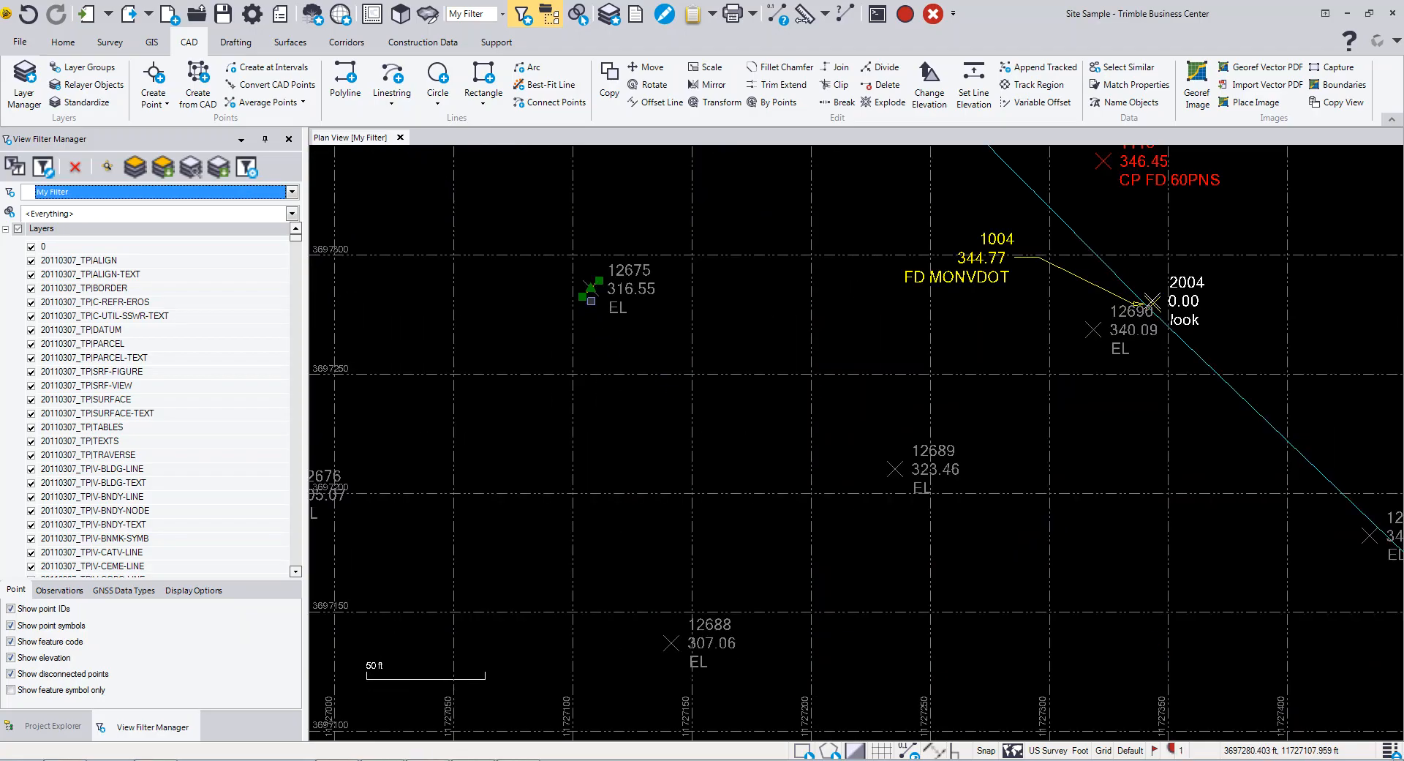
{"action": "mouse_move", "coordinate": [591, 300]}
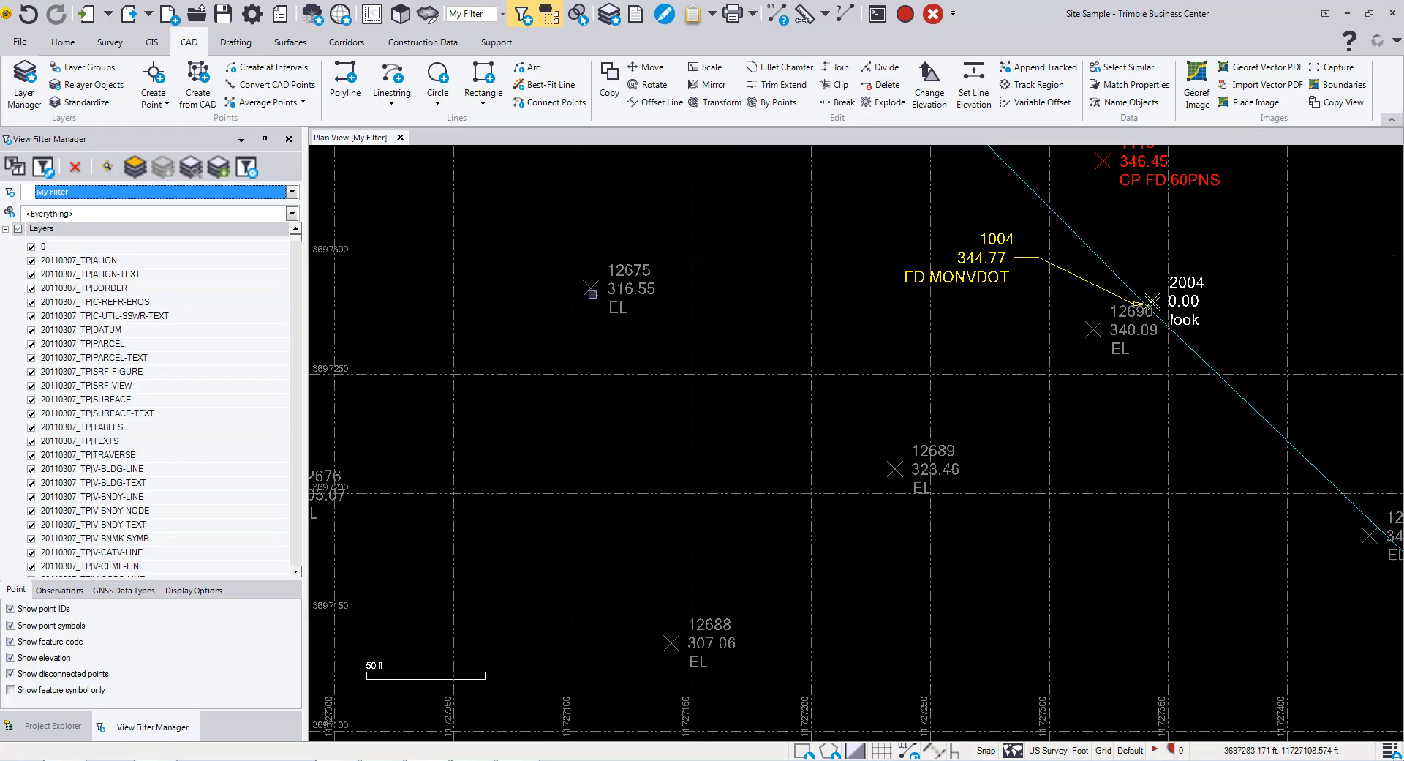
{"action": "left_click", "coordinate": [591, 288]}
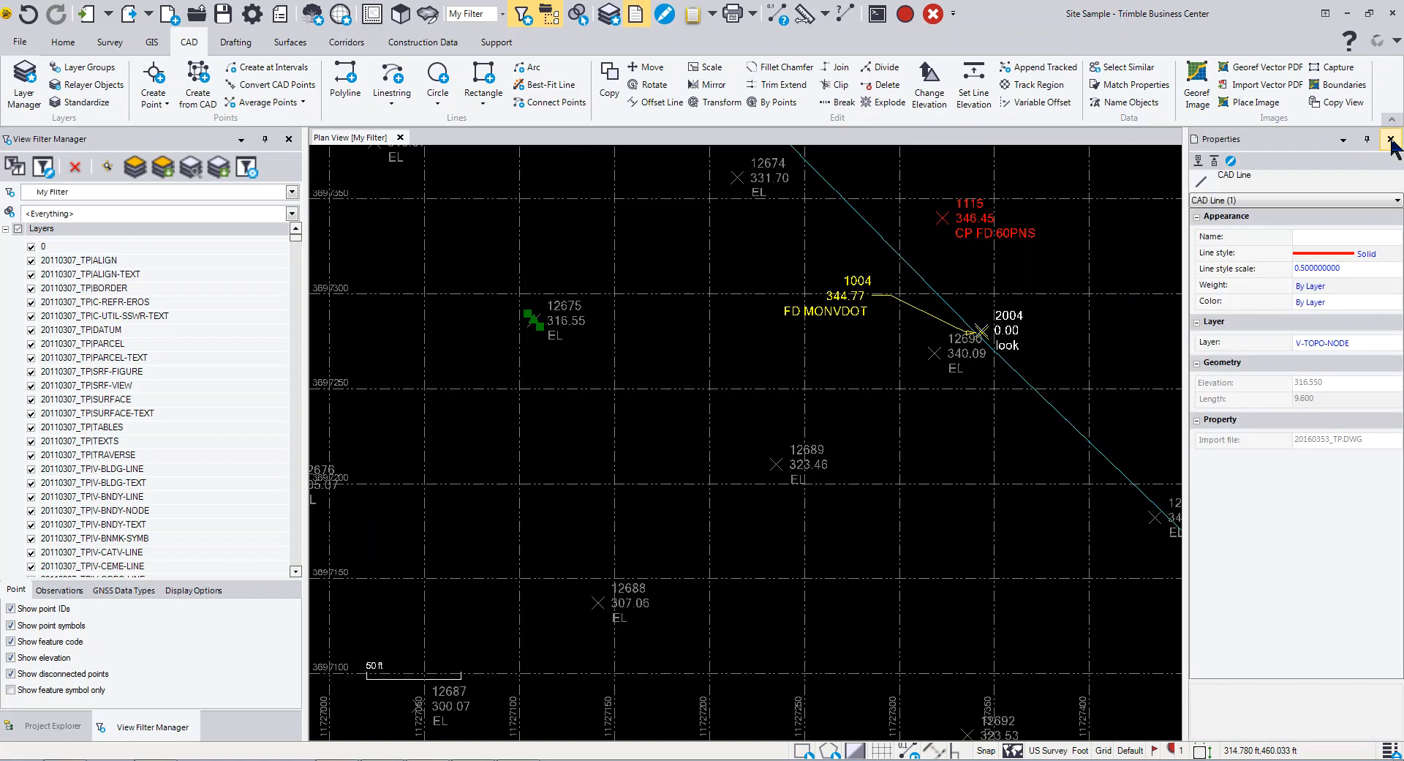
{"action": "left_click", "coordinate": [1394, 142]}
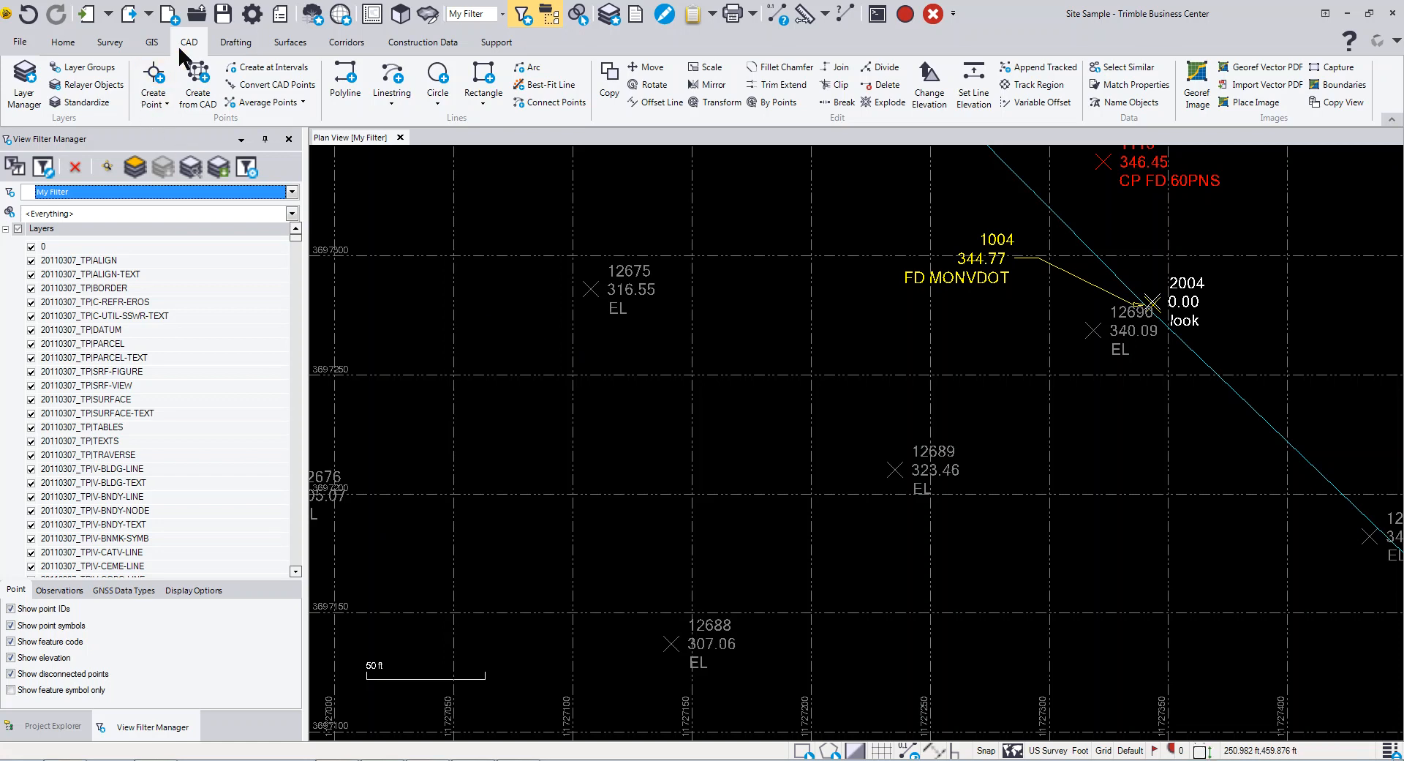
{"action": "mouse_move", "coordinate": [197, 80]}
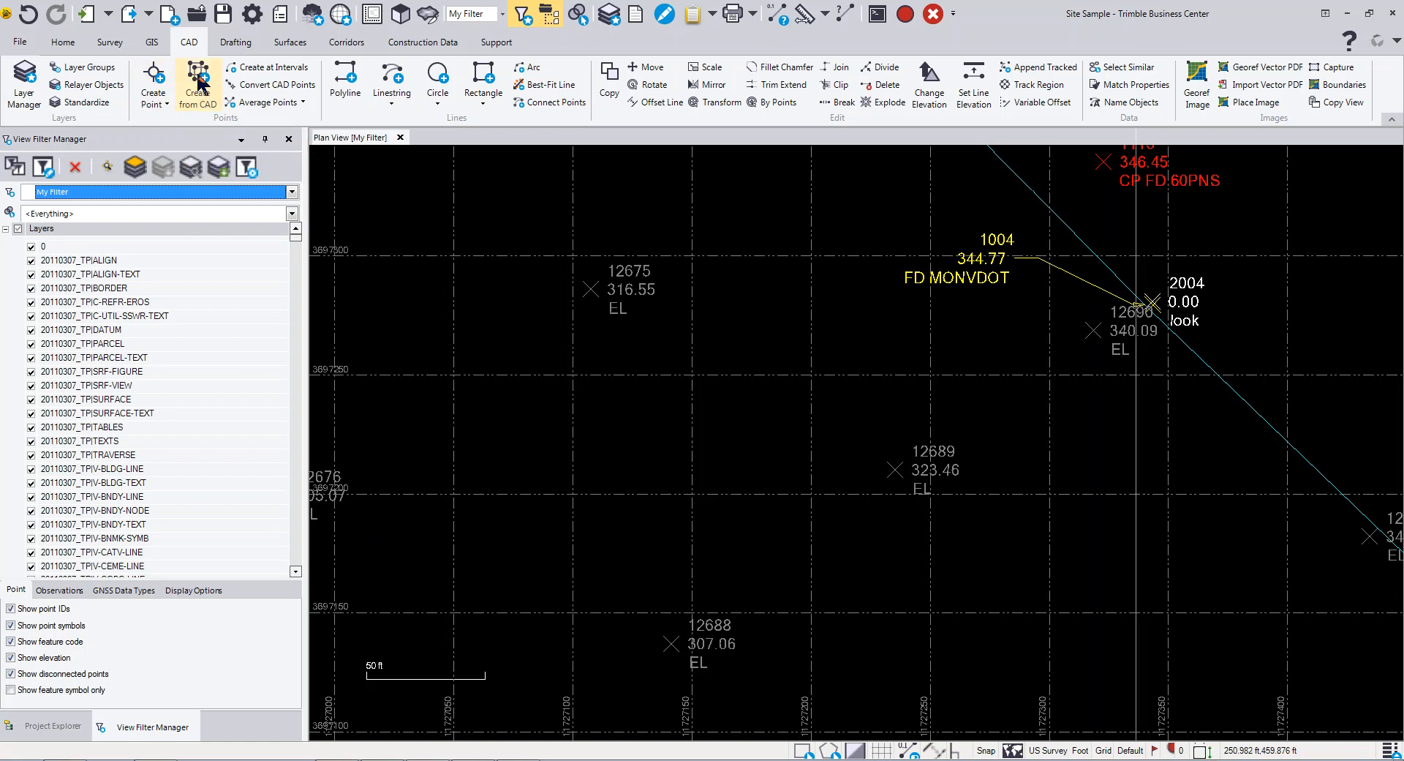
Start Create Points from CAD with the line mark at point 12675 picked, reaching the selection options.
{"action": "left_click", "coordinate": [198, 85]}
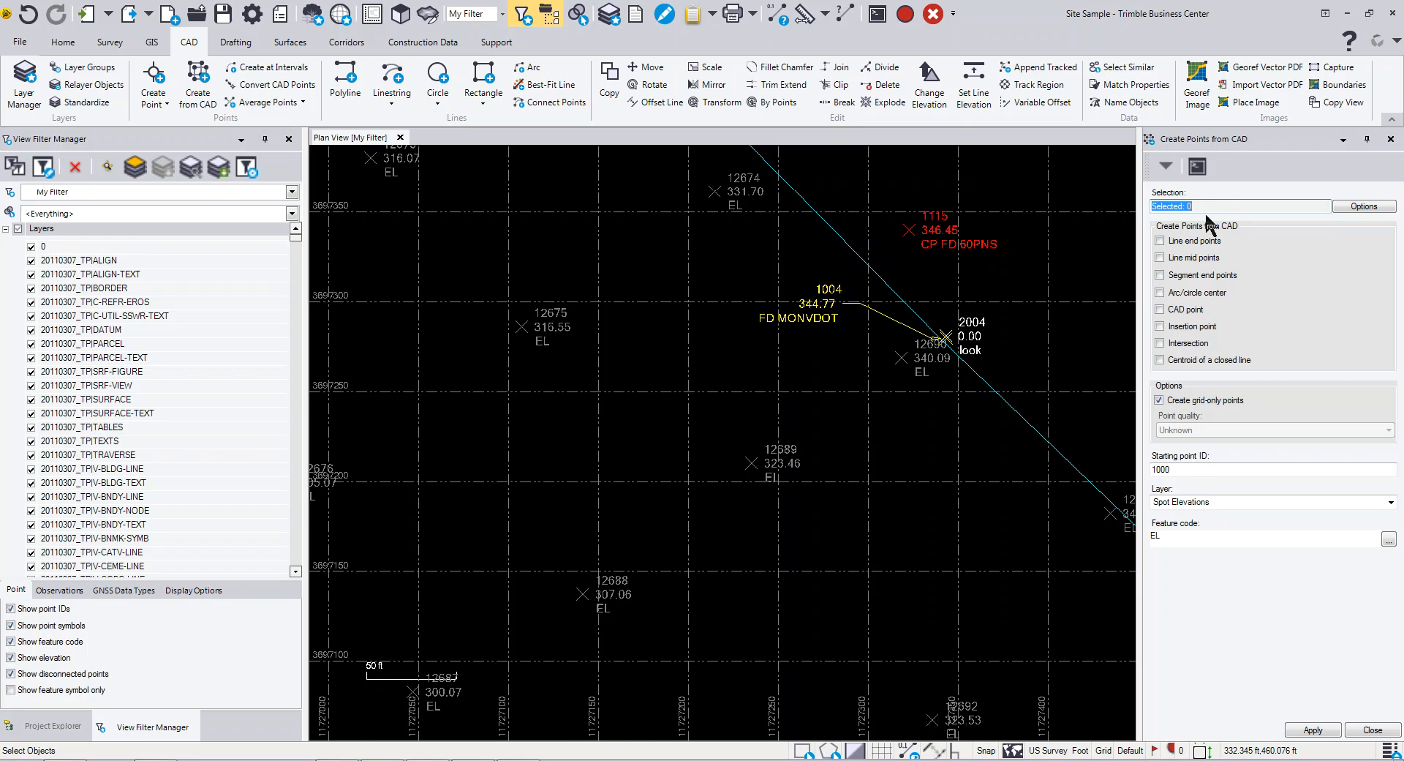
{"action": "mouse_move", "coordinate": [1298, 231]}
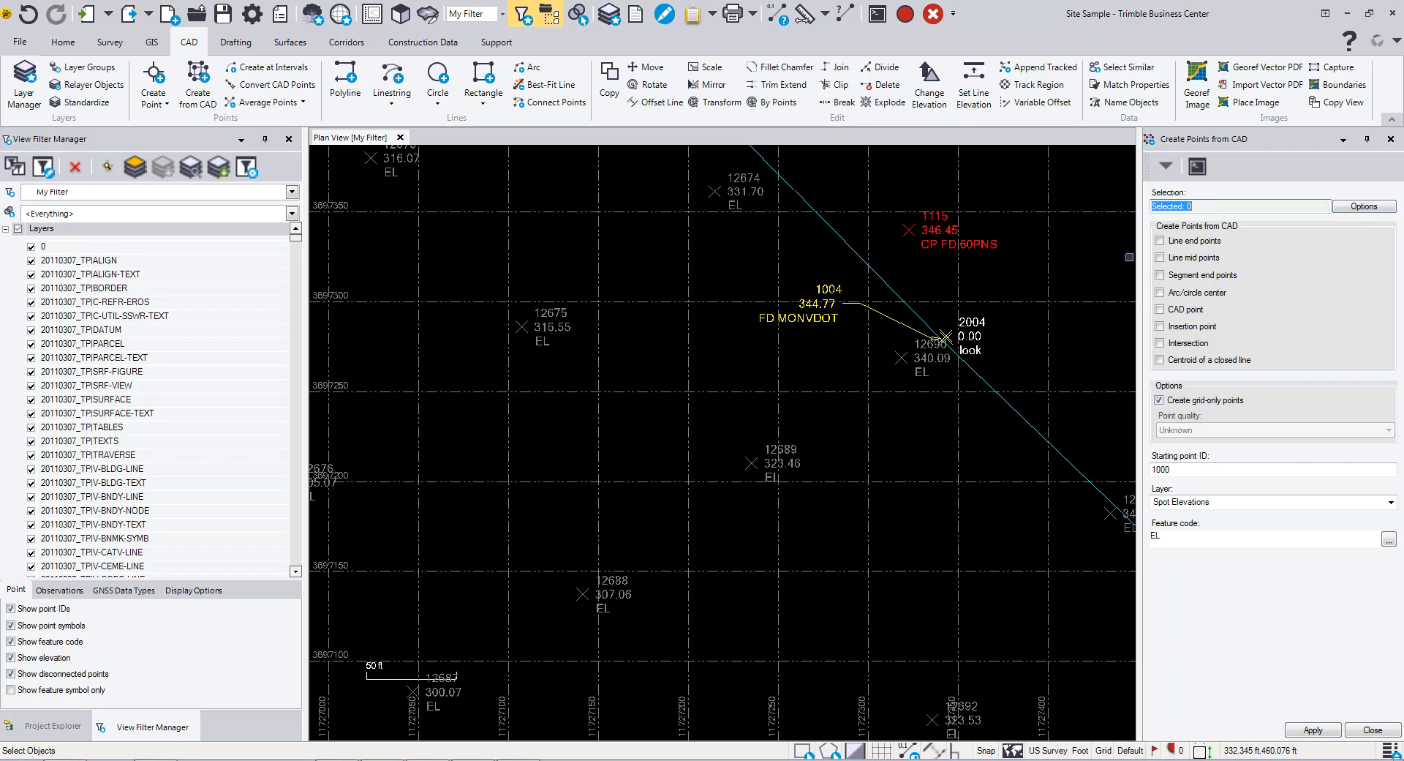
{"action": "left_click", "coordinate": [522, 325]}
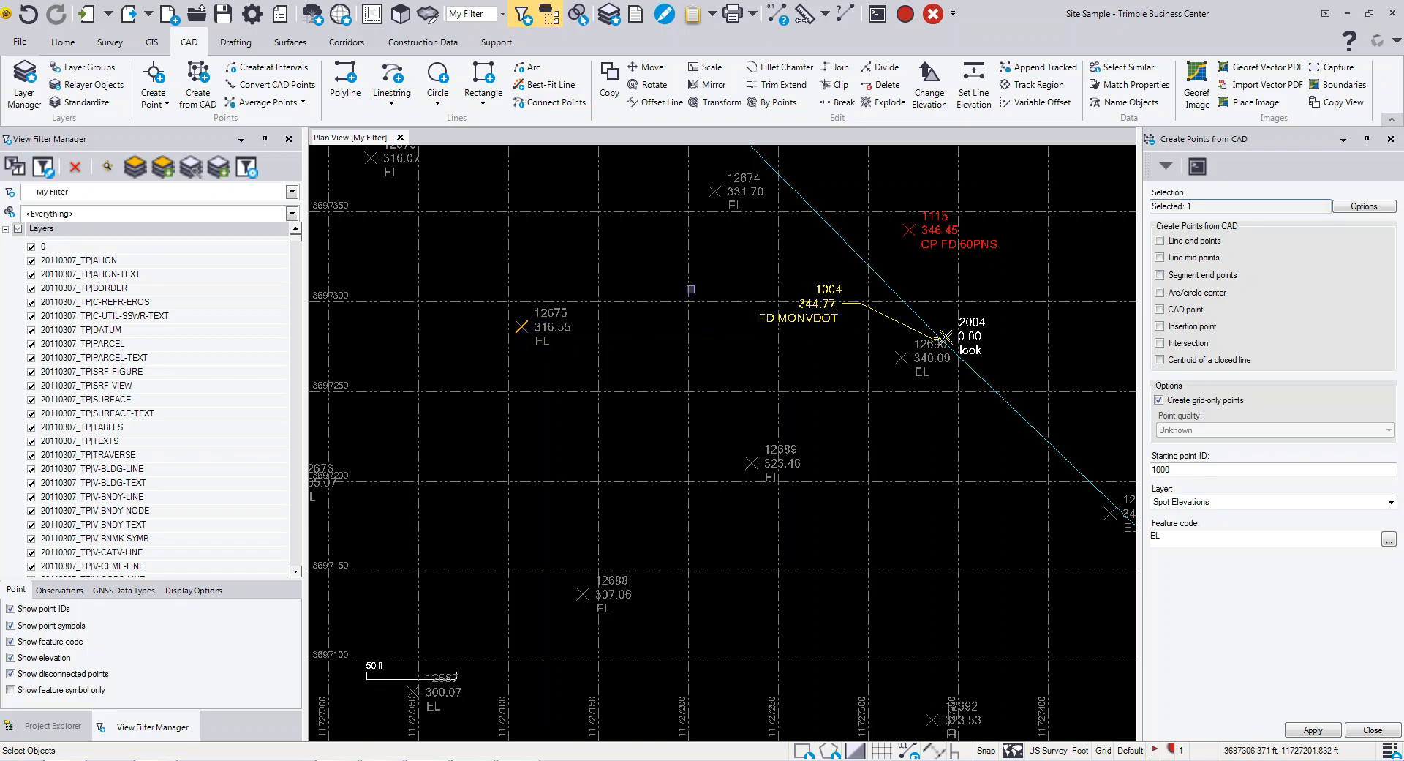
{"action": "right_click", "coordinate": [689, 290]}
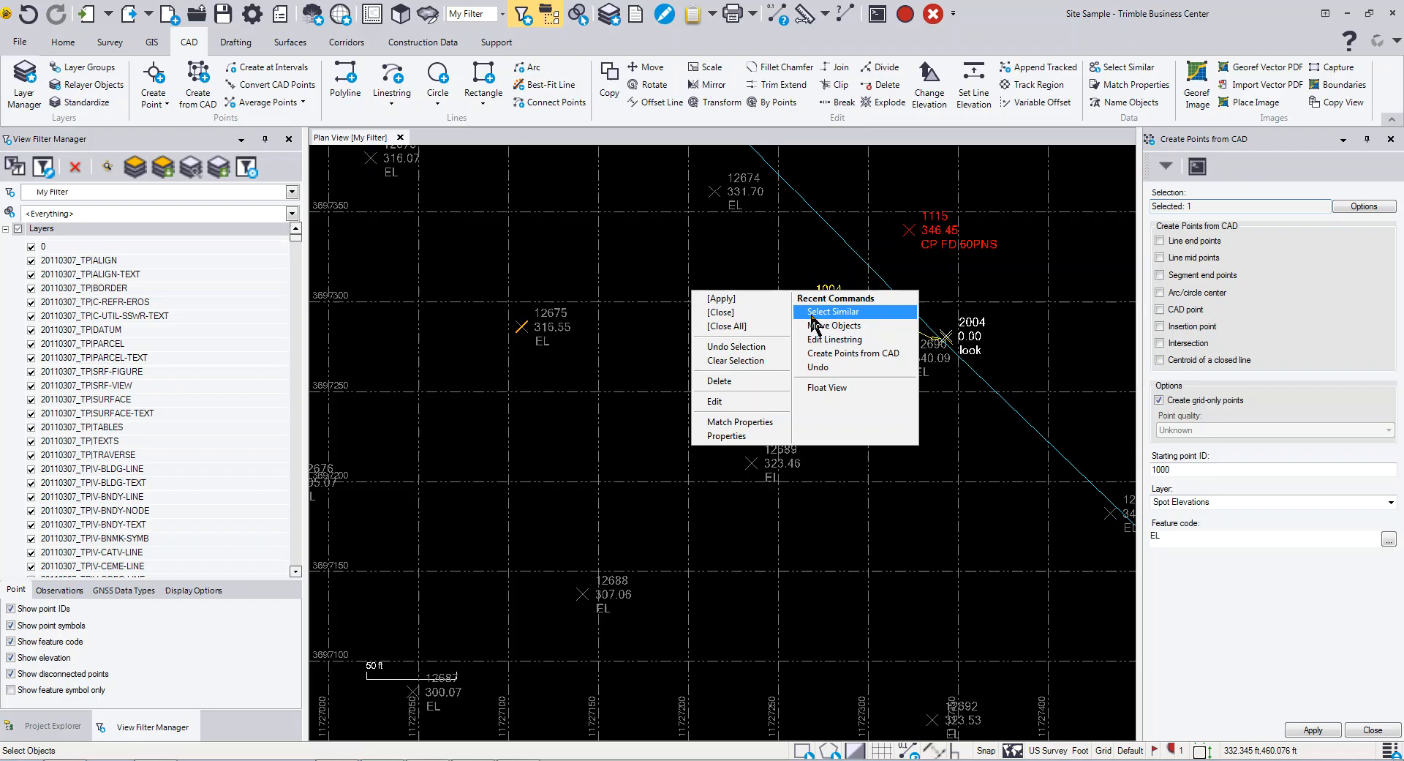
{"action": "mouse_move", "coordinate": [815, 325]}
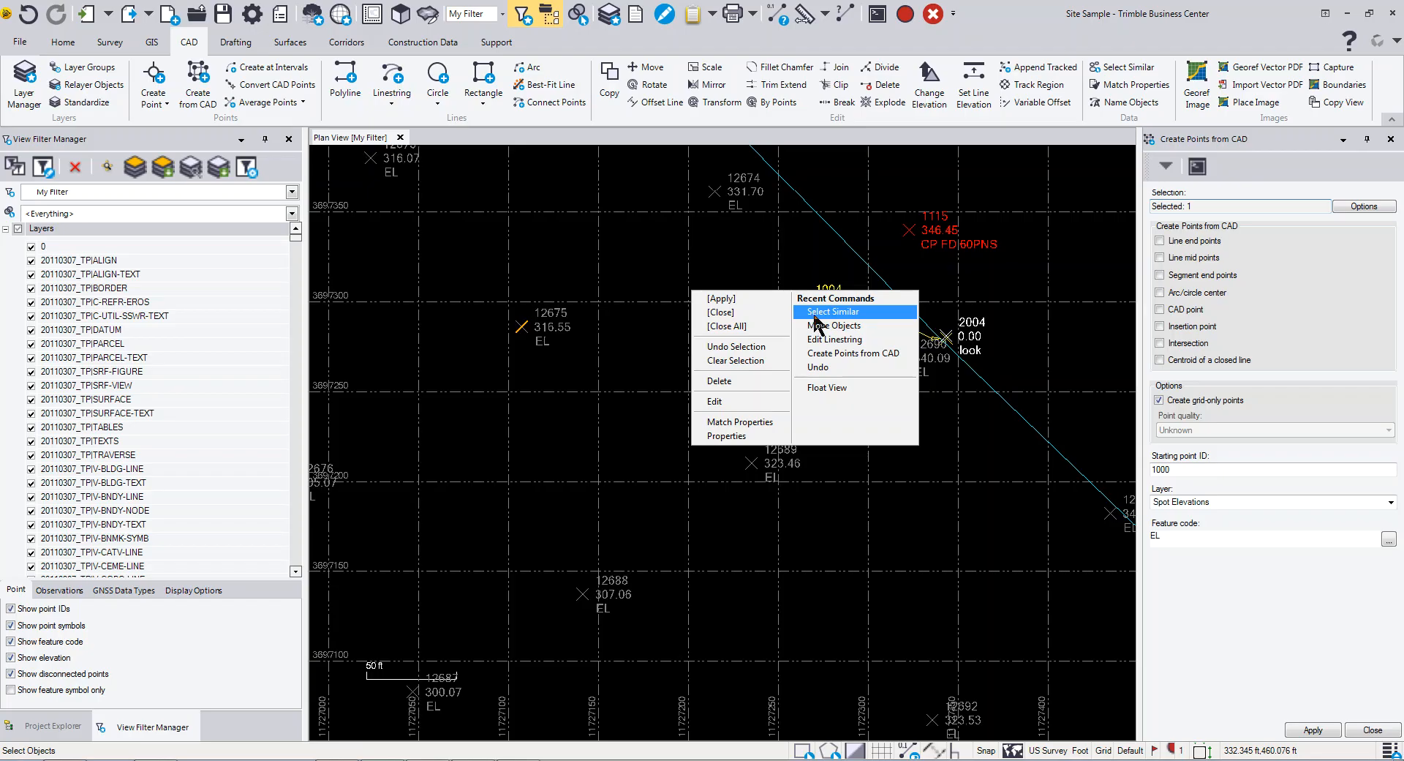
{"action": "left_click", "coordinate": [1365, 206]}
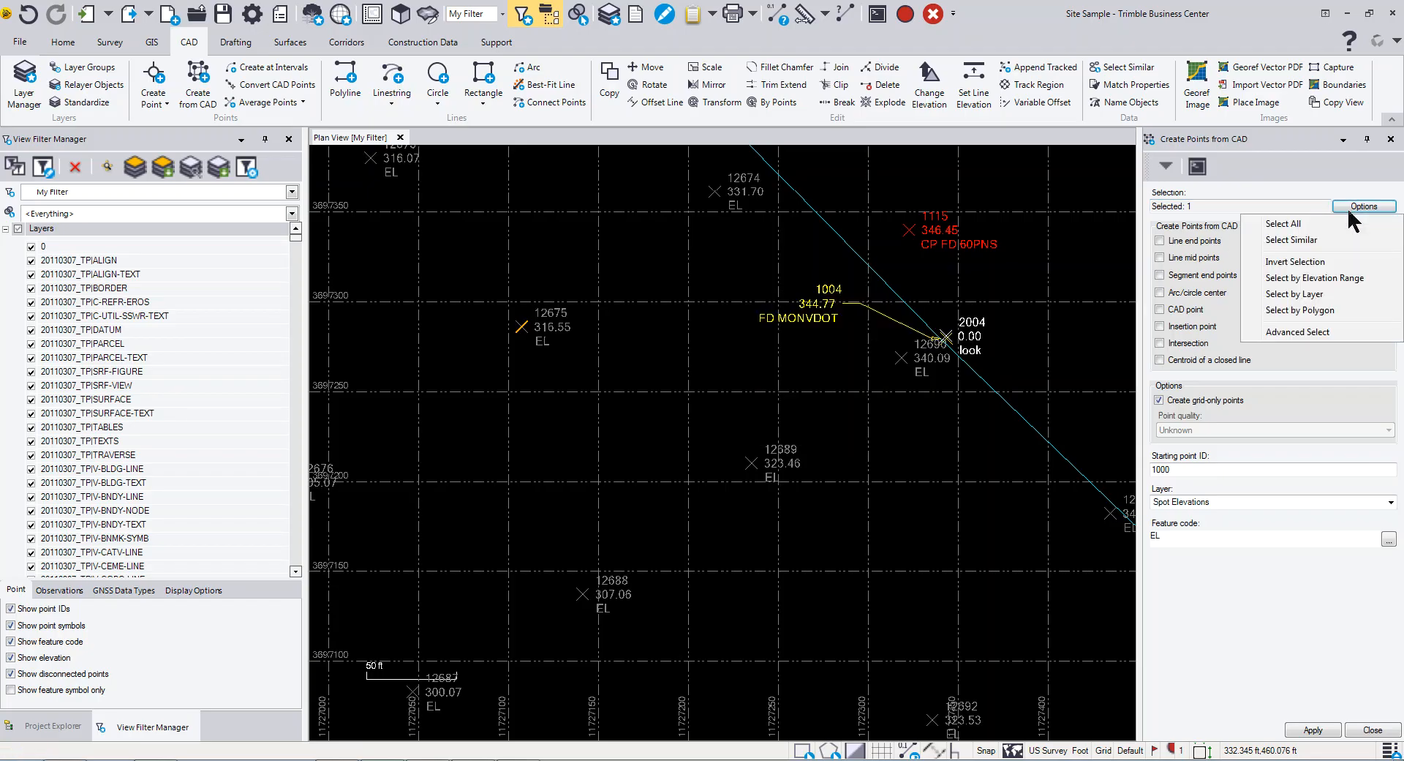
Use Select Similar on the mark at 12675 to select all 382 matching CAD line marks.
{"action": "left_click", "coordinate": [1292, 240]}
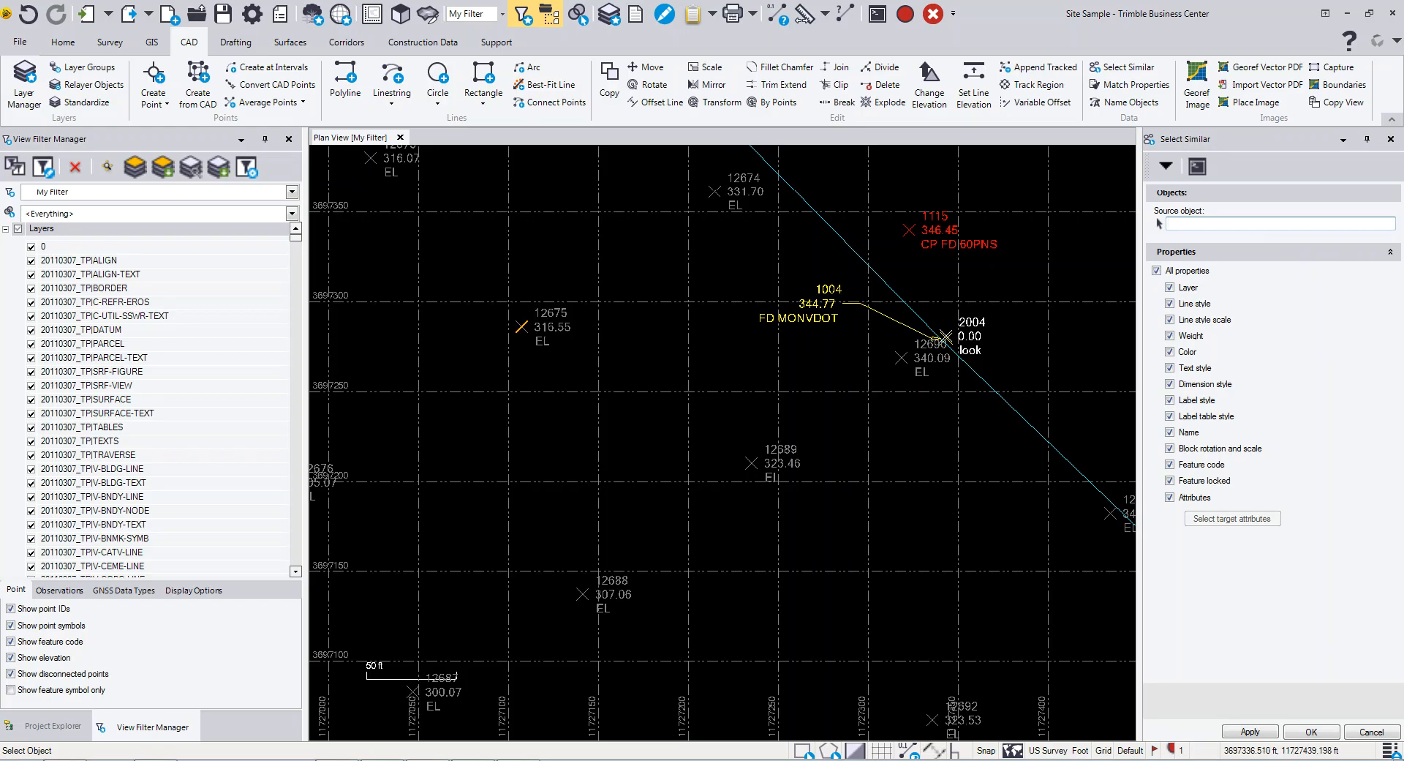
{"action": "left_click", "coordinate": [522, 325]}
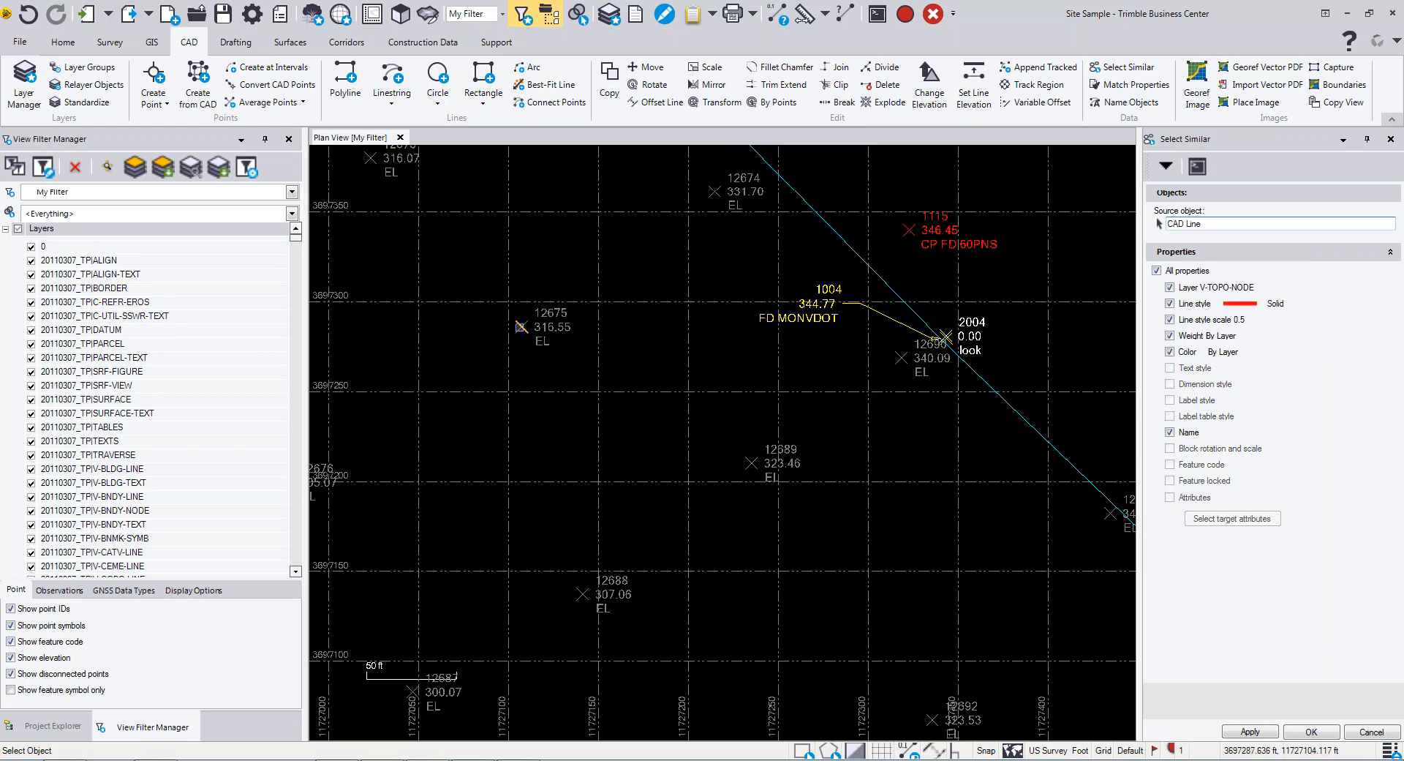
{"action": "left_click", "coordinate": [1250, 732]}
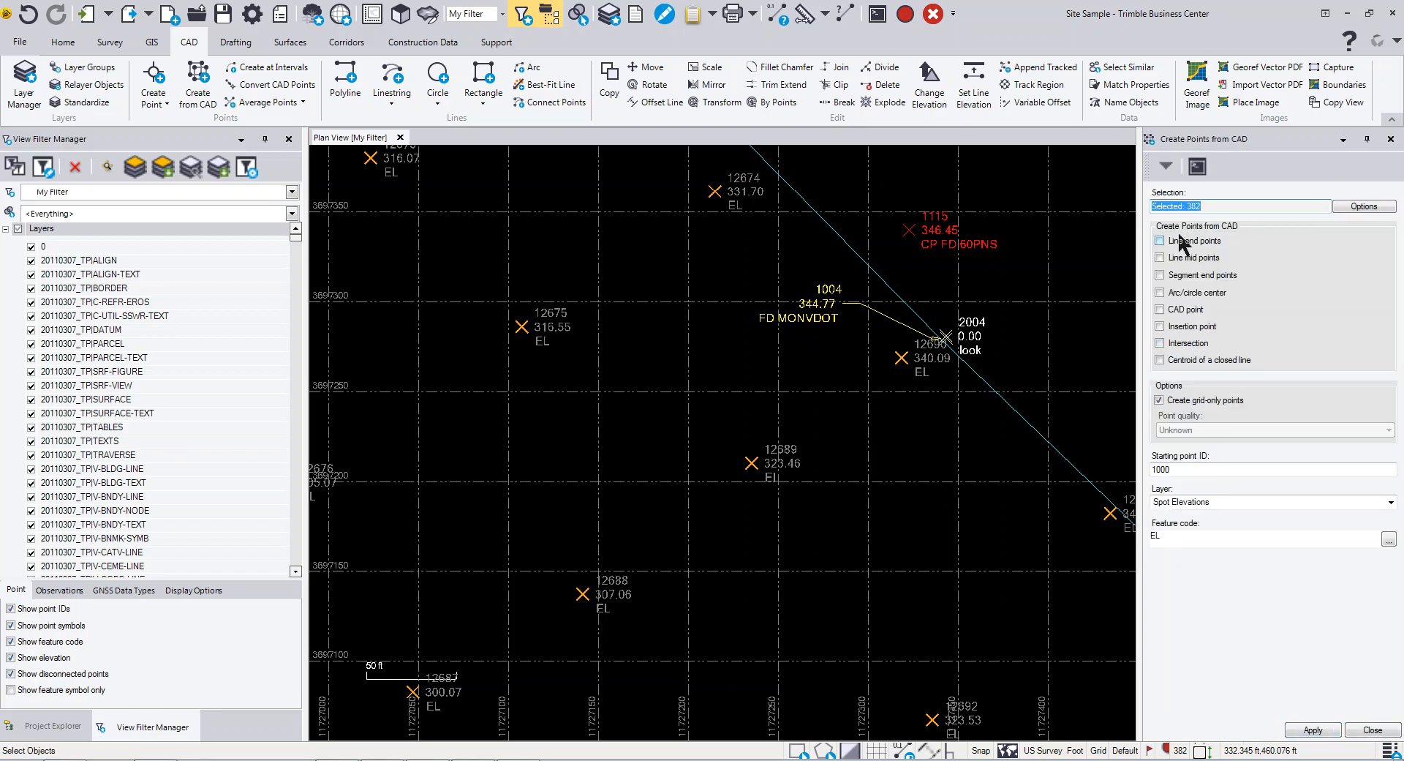
{"action": "mouse_move", "coordinate": [1199, 232]}
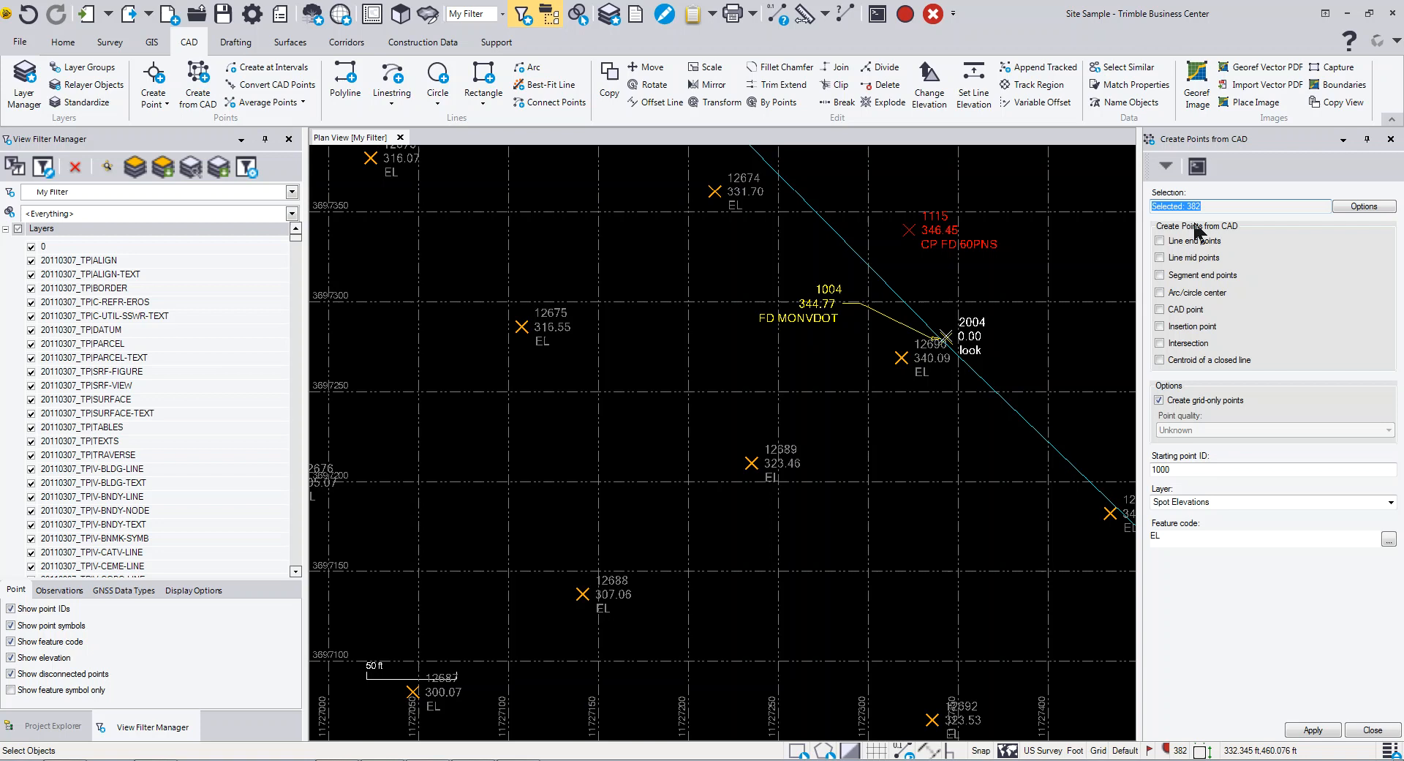
{"action": "mouse_move", "coordinate": [699, 334]}
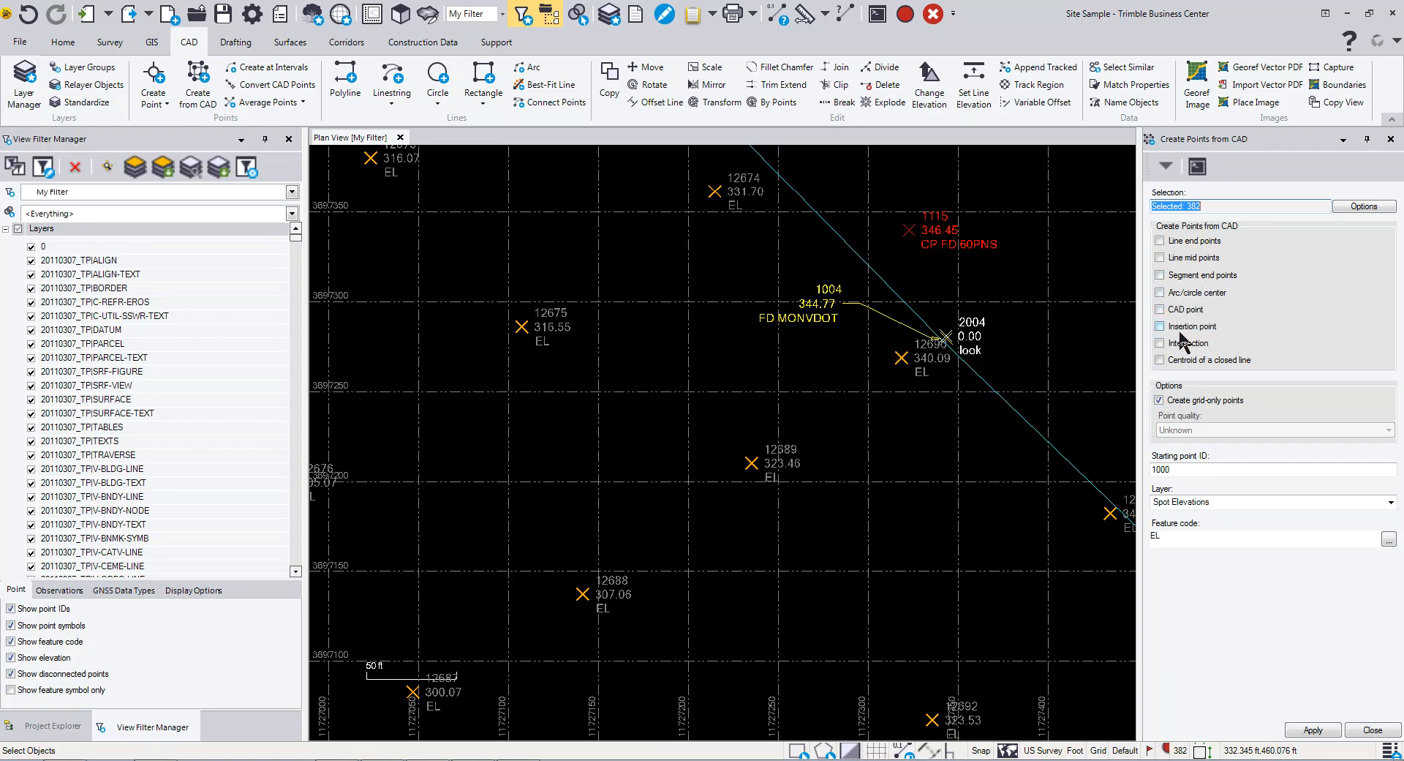
{"action": "mouse_move", "coordinate": [1204, 339]}
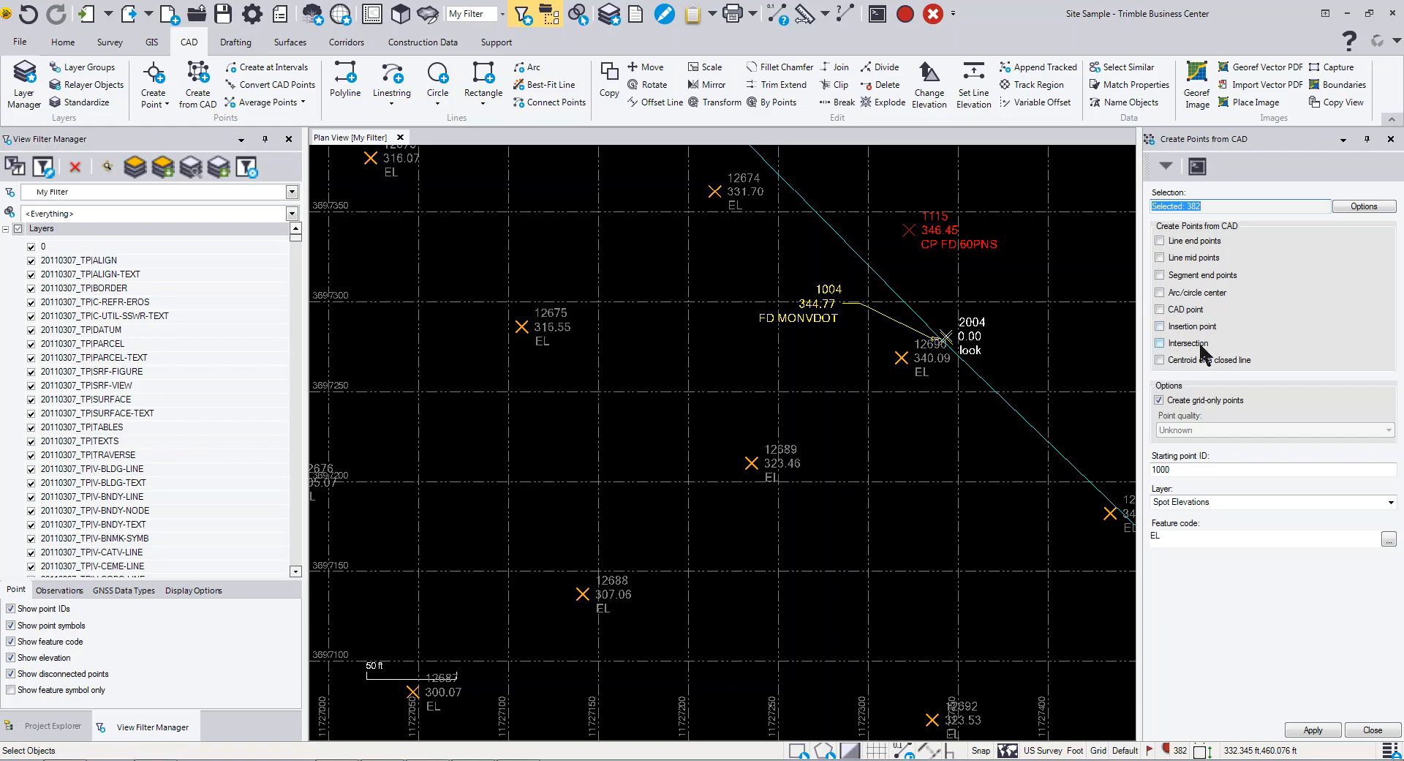
{"action": "mouse_move", "coordinate": [1215, 376]}
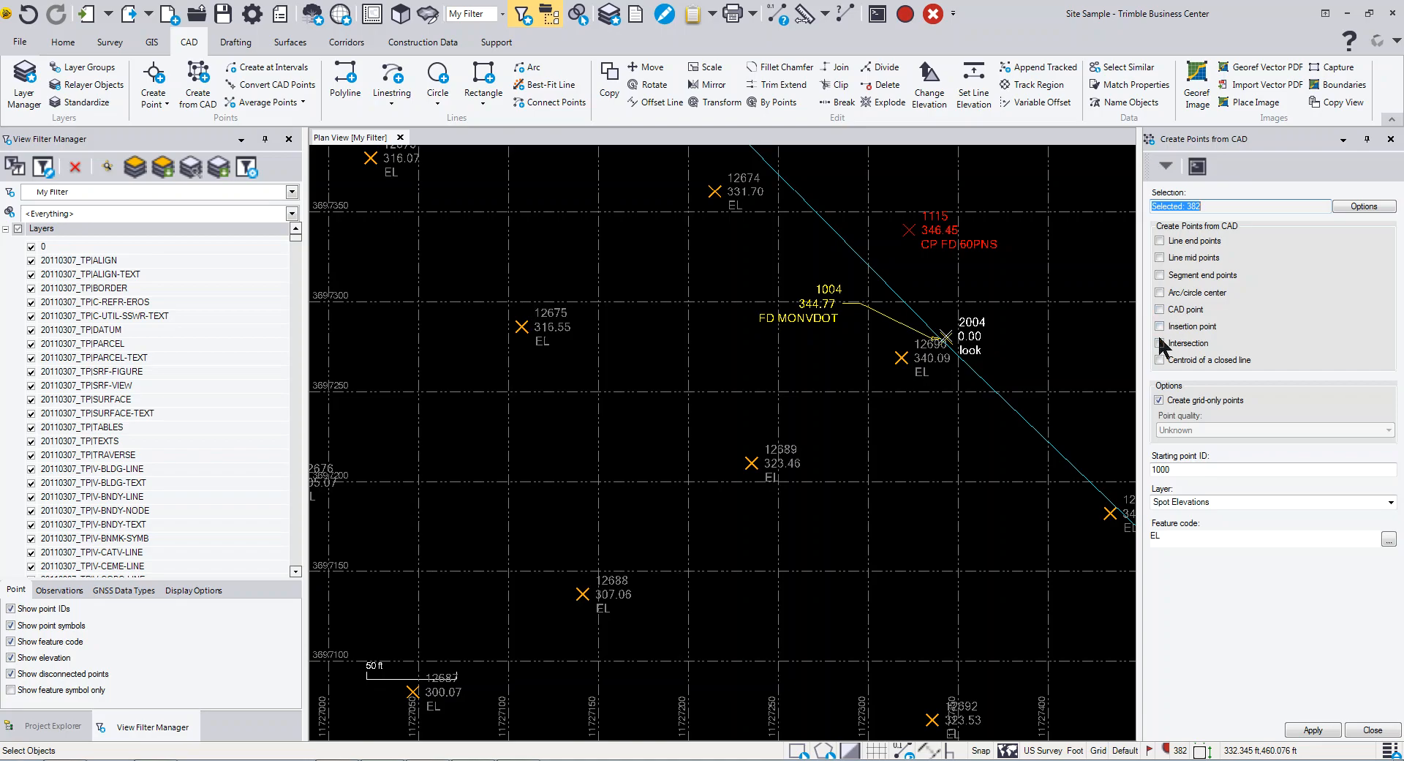
Enable Intersection and apply to create points at the 382 CAD line crossings.
{"action": "left_click", "coordinate": [1160, 342]}
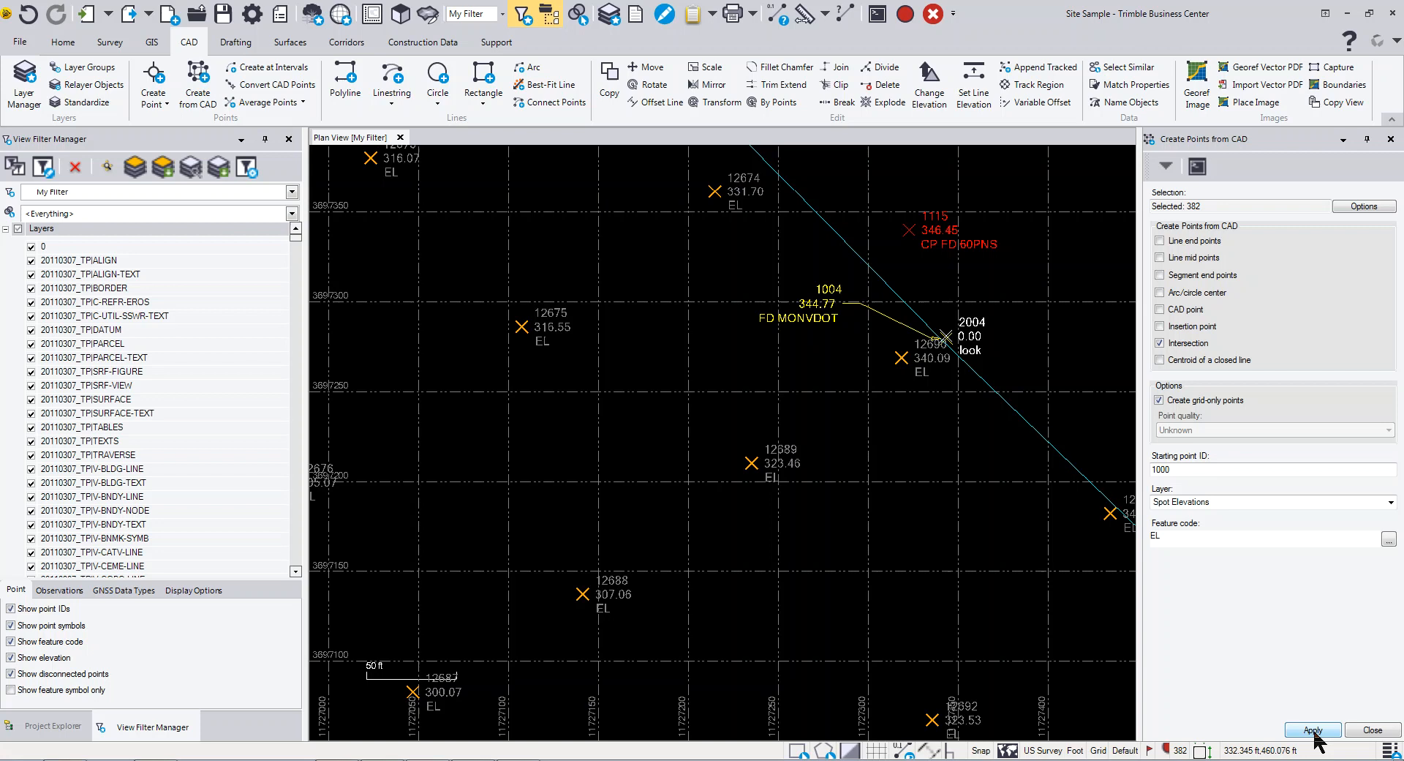
{"action": "left_click", "coordinate": [1311, 730]}
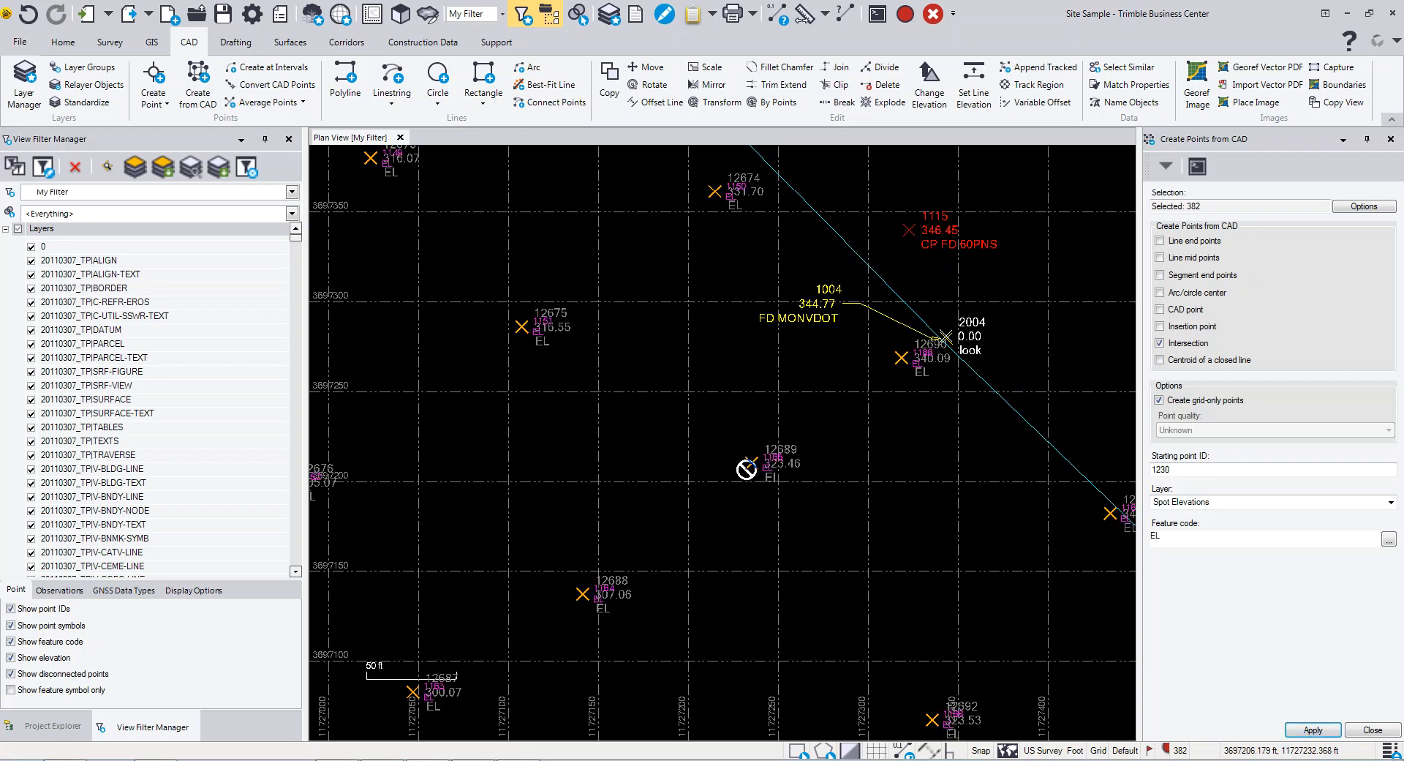